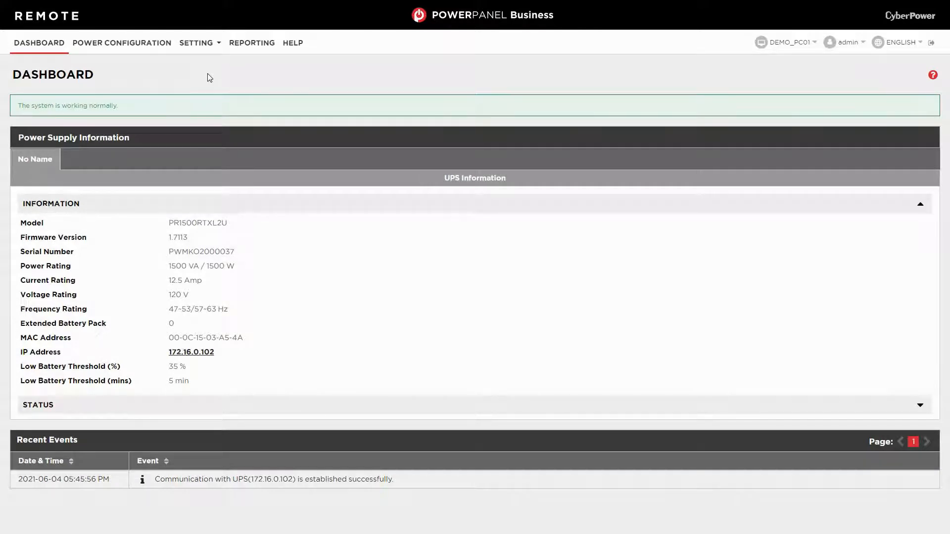
# Go to SETTING > Shutdown Events in PowerPanel Business
pyautogui.click(197, 42)
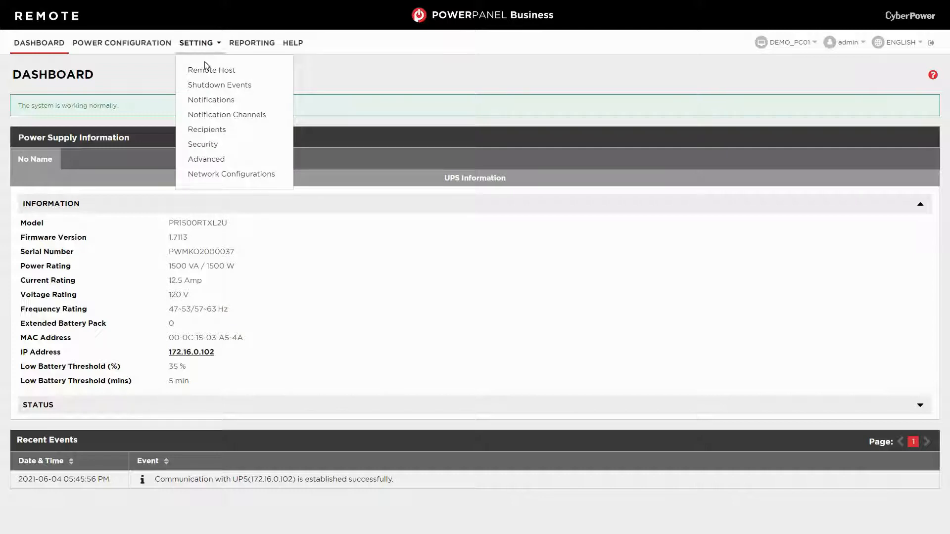
pyautogui.click(219, 85)
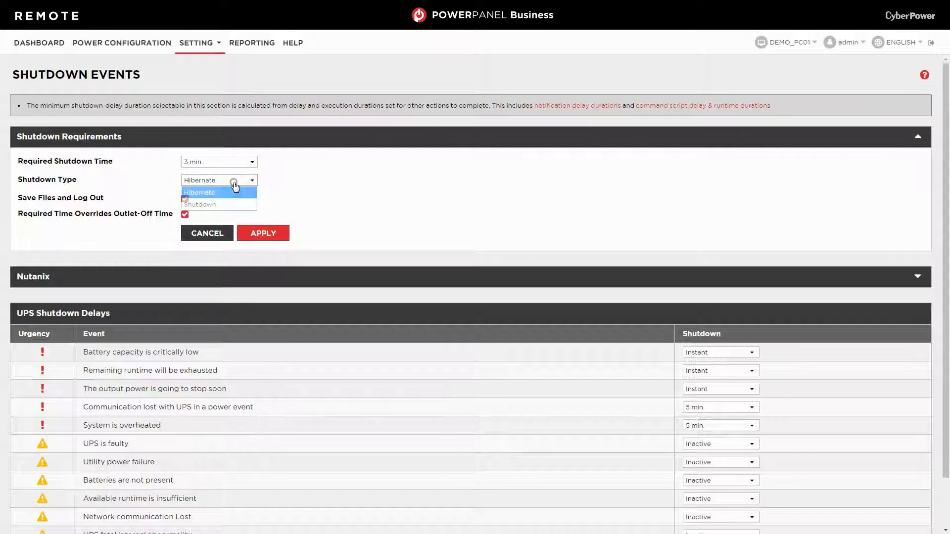
# Set the shutdown type to Shutdown, keeping both checkboxes ticked, and apply
pyautogui.click(204, 204)
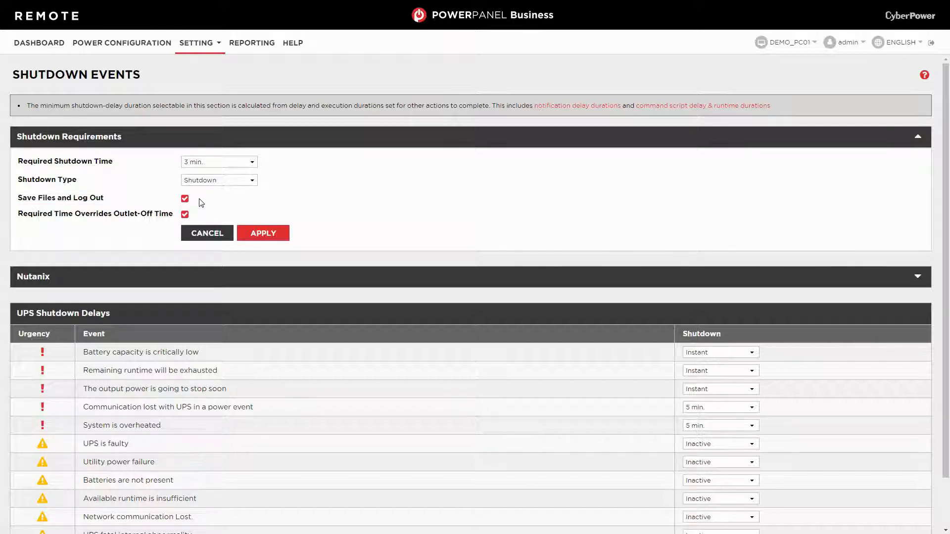
pyautogui.moveTo(201, 217)
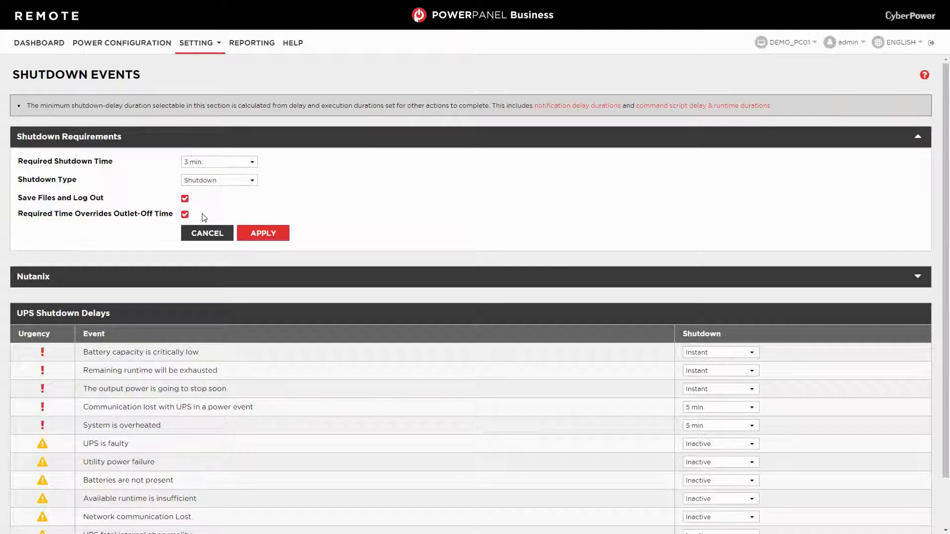
pyautogui.click(262, 232)
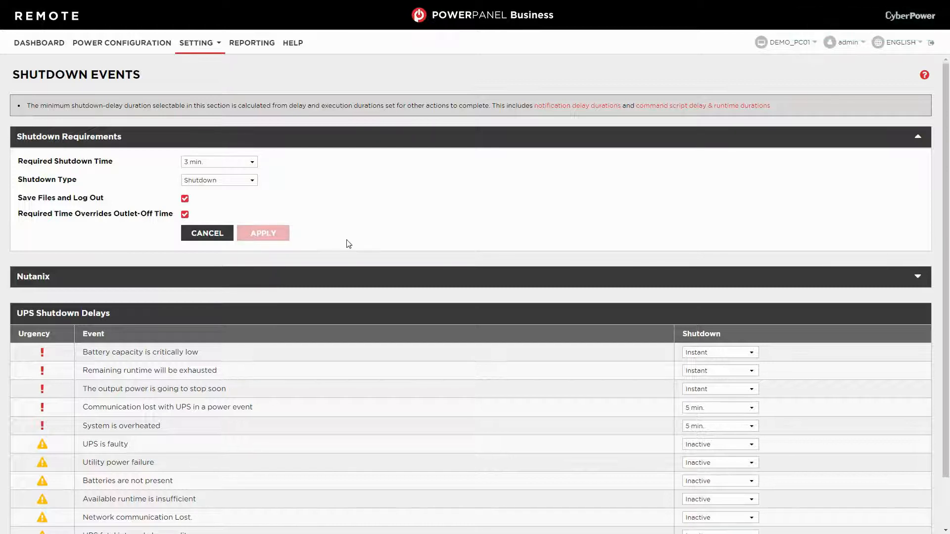
pyautogui.moveTo(439, 240)
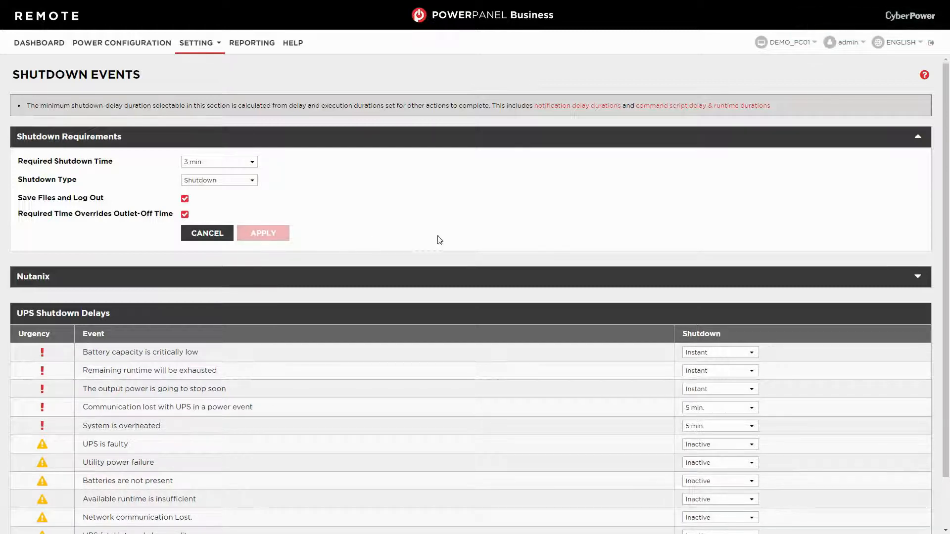
pyautogui.scroll(-3)
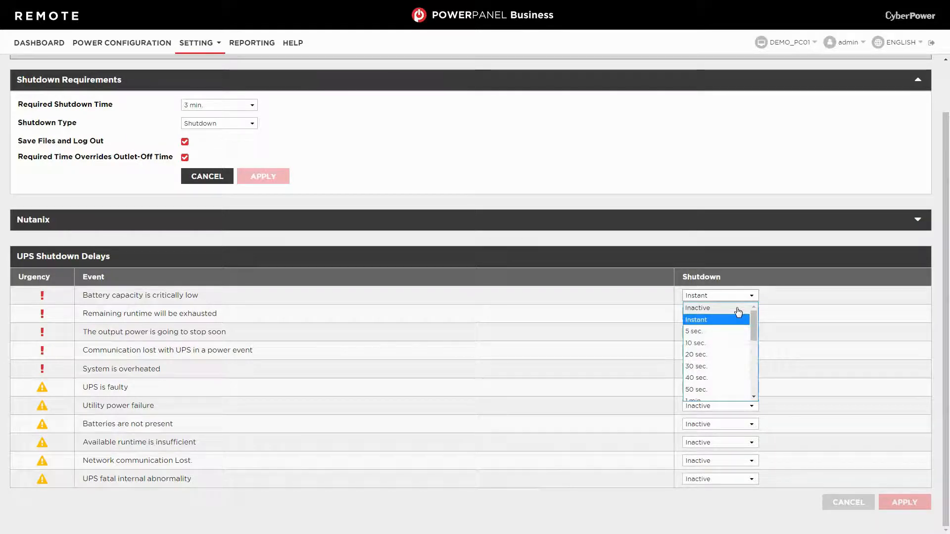
pyautogui.moveTo(737, 329)
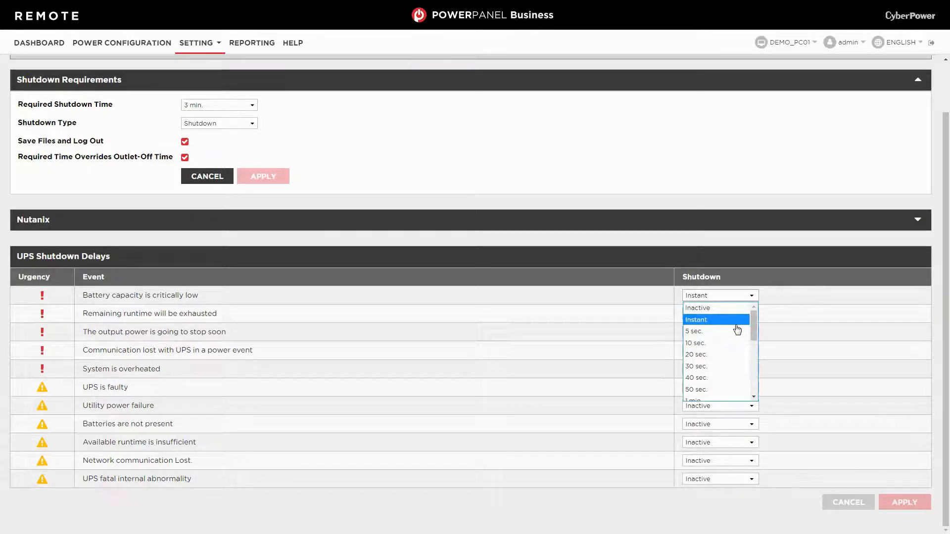
pyautogui.moveTo(737, 347)
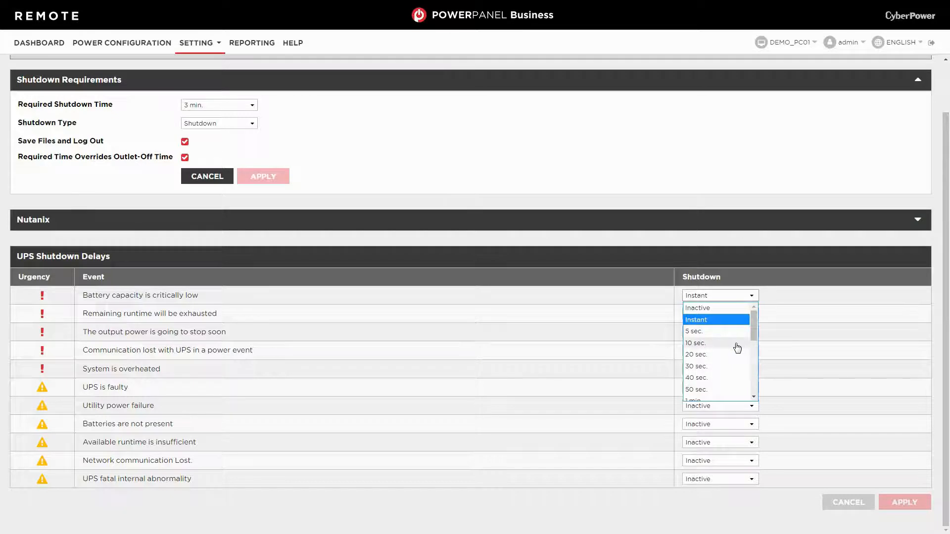
# Give the 'Battery capacity is critically low' event a 10 sec shutdown delay and apply
pyautogui.click(696, 342)
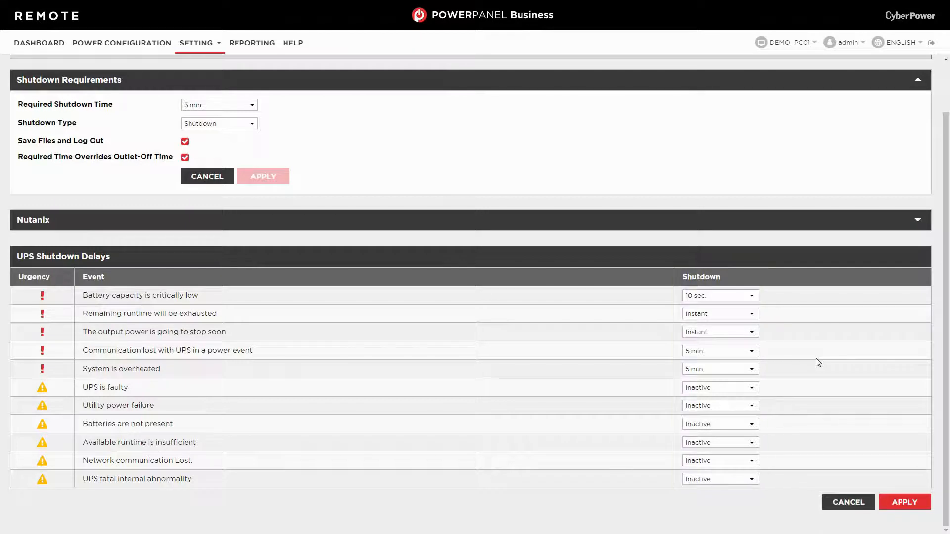
pyautogui.moveTo(904, 502)
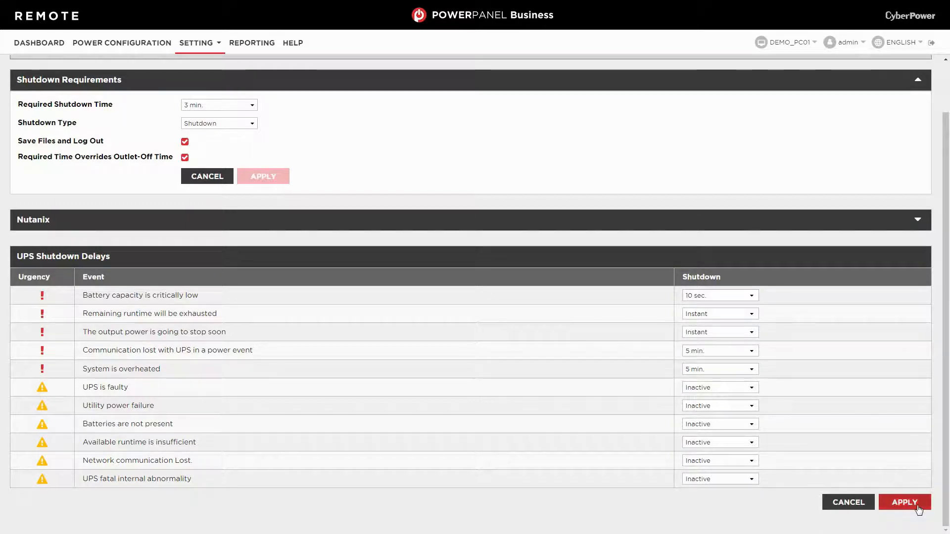
pyautogui.click(904, 502)
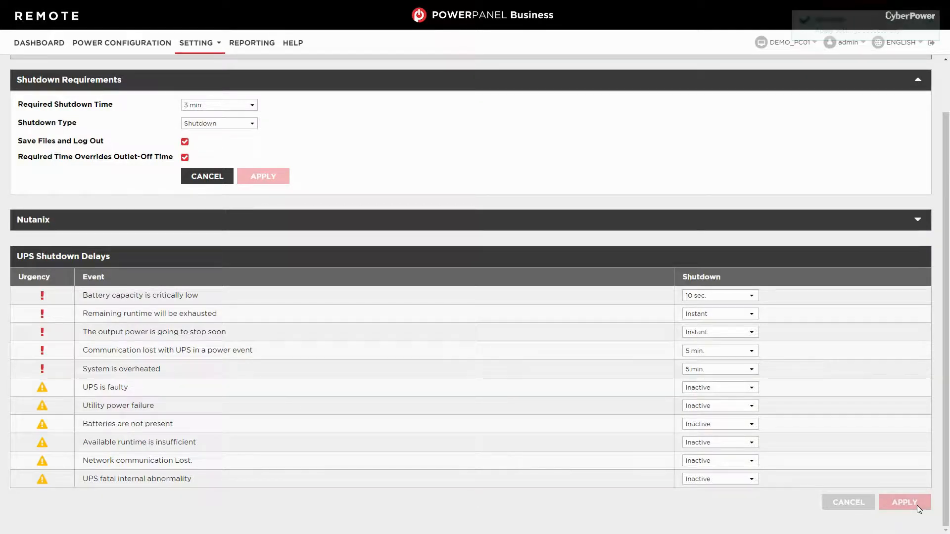
pyautogui.click(904, 501)
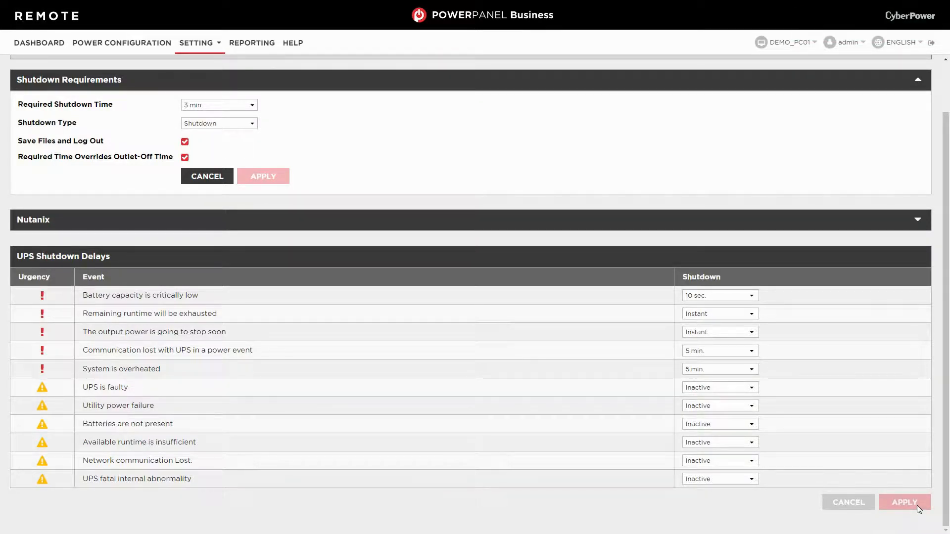